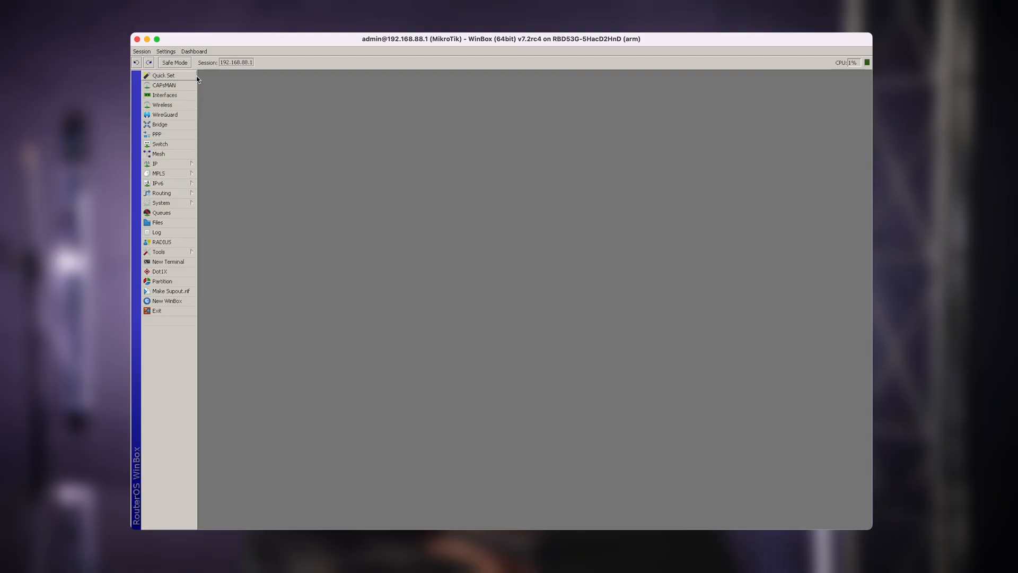
# Run Check For Updates from Quick Set, noting installed 7.2rc4 versus latest 7.2.1 and its changelog.
pyautogui.click(161, 75)
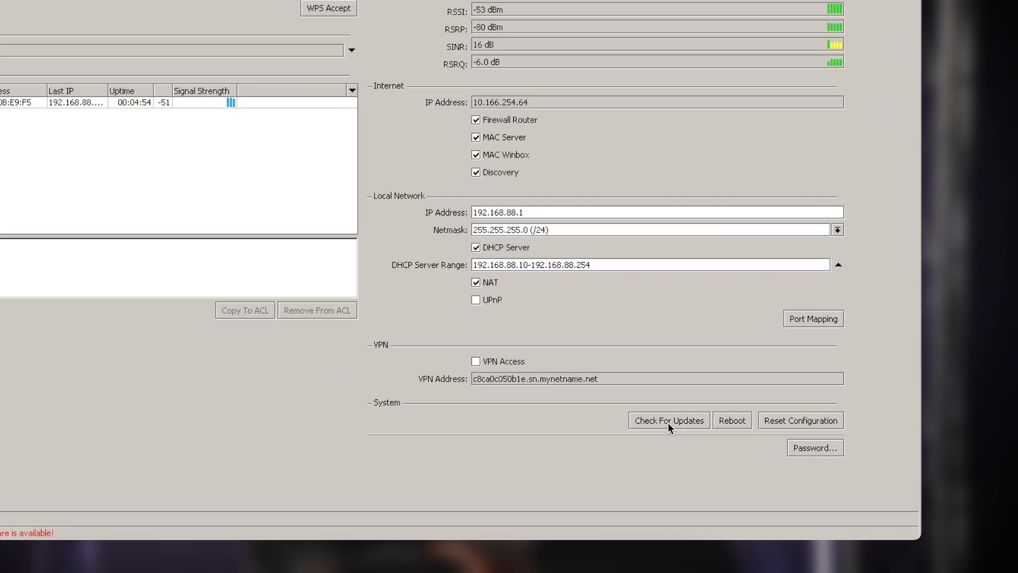
pyautogui.click(668, 420)
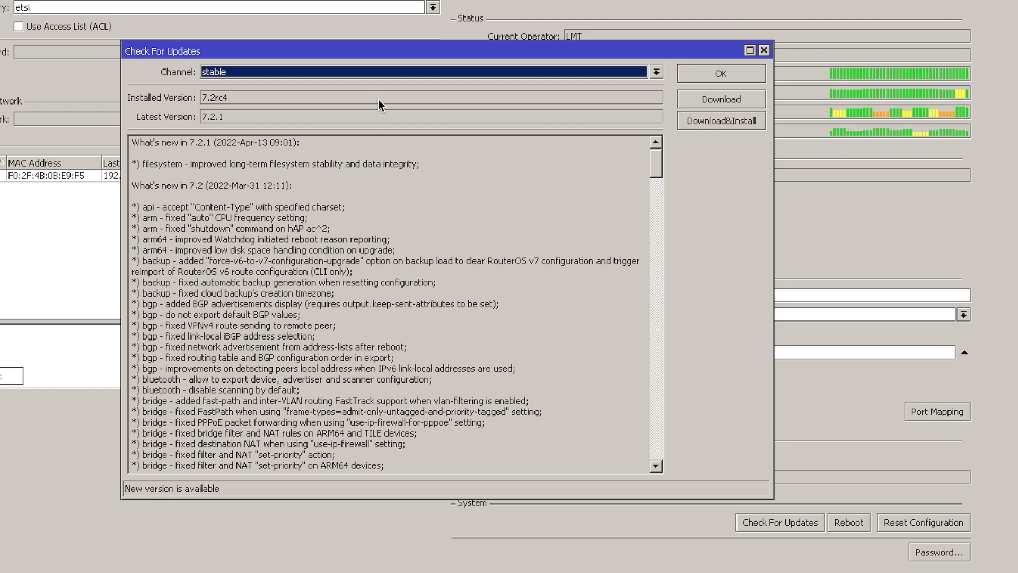
pyautogui.doubleClick(212, 98)
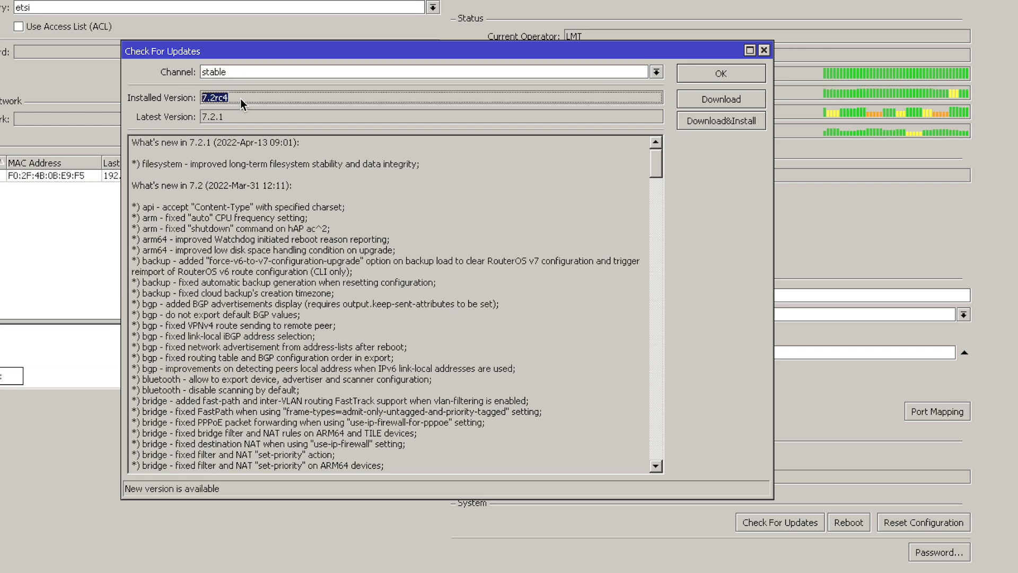
pyautogui.click(235, 119)
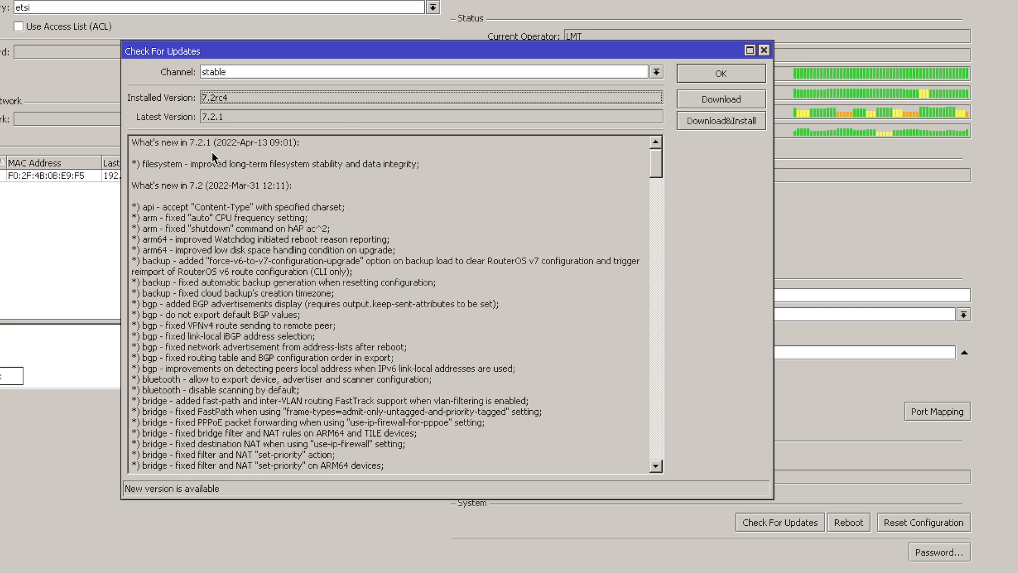
pyautogui.scroll(-3)
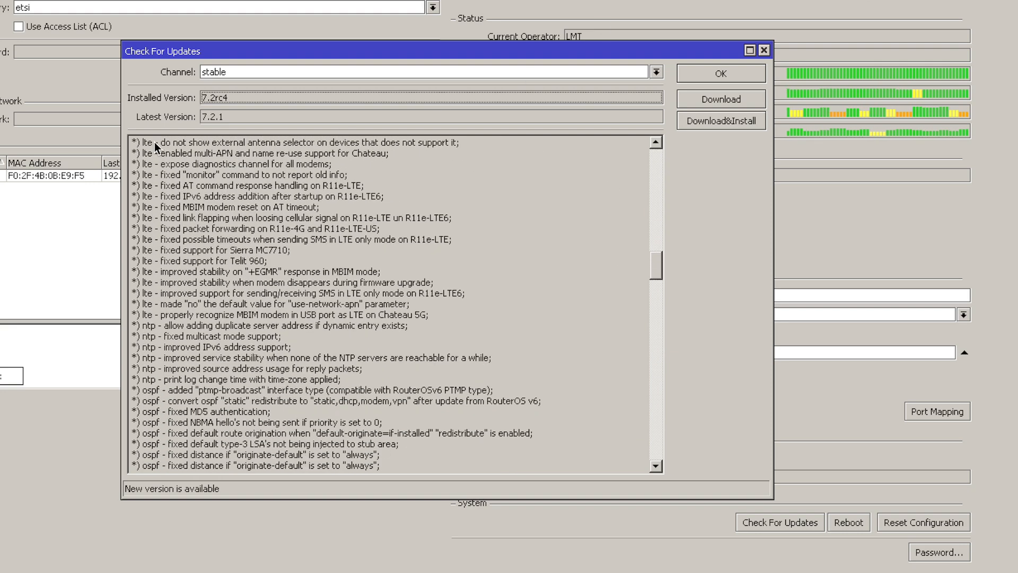
pyautogui.scroll(-3)
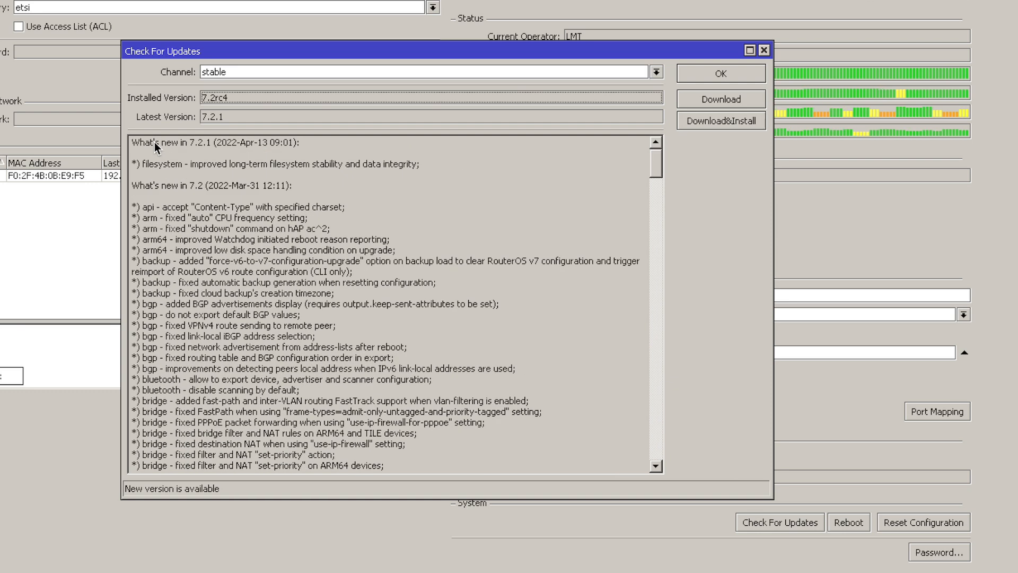
pyautogui.moveTo(290, 75)
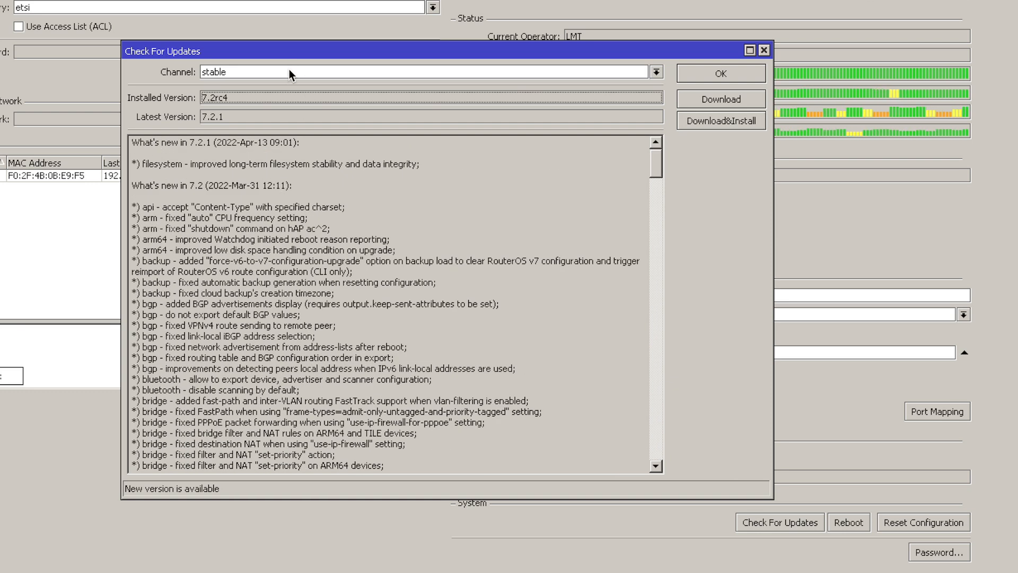
# Review the Channel list and keep the stable channel selected.
pyautogui.click(656, 72)
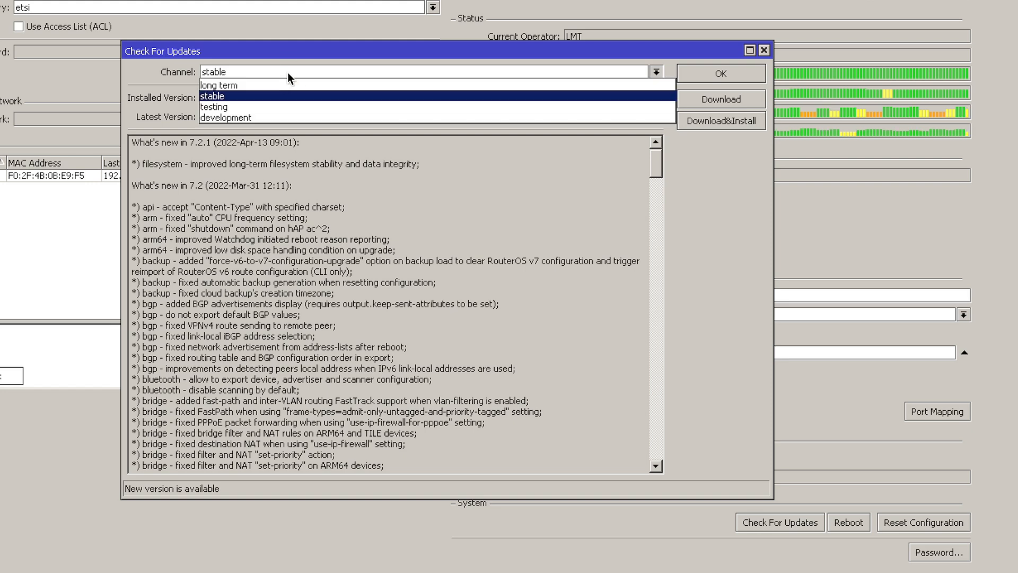
pyautogui.click(213, 95)
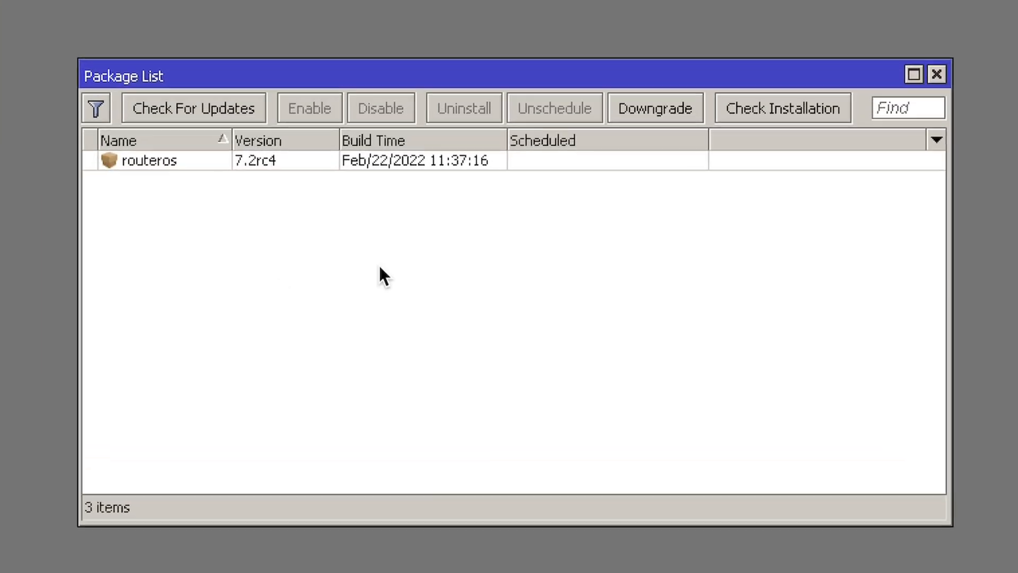
pyautogui.moveTo(206, 171)
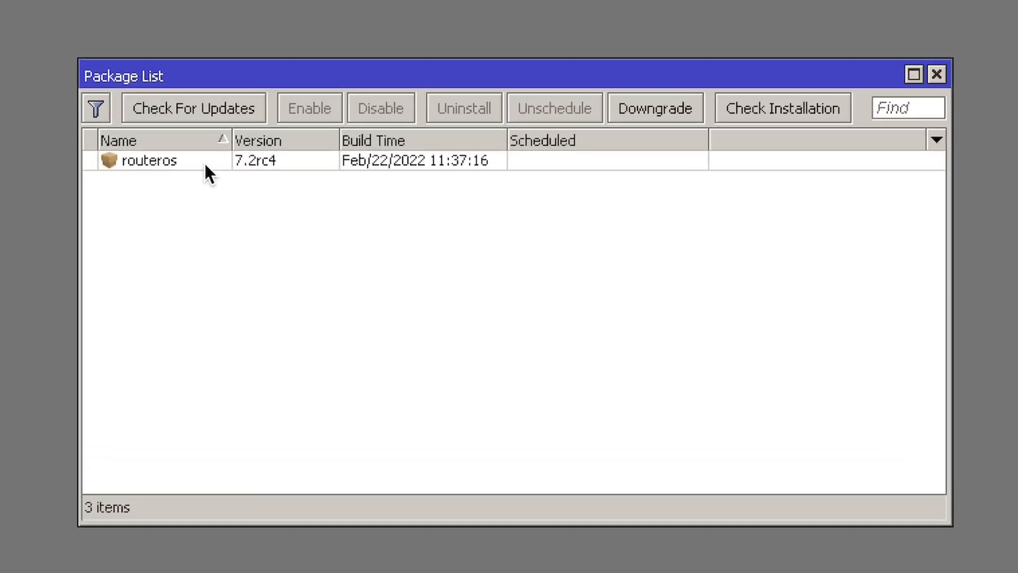
pyautogui.moveTo(171, 130)
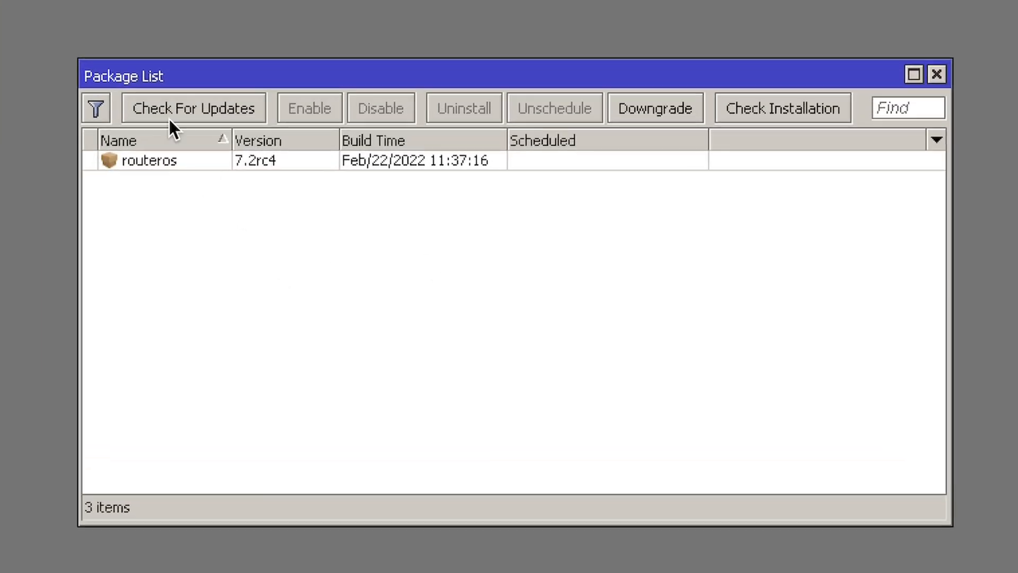
# Start Check For Updates from the Package List showing routeros 7.2rc4.
pyautogui.click(193, 108)
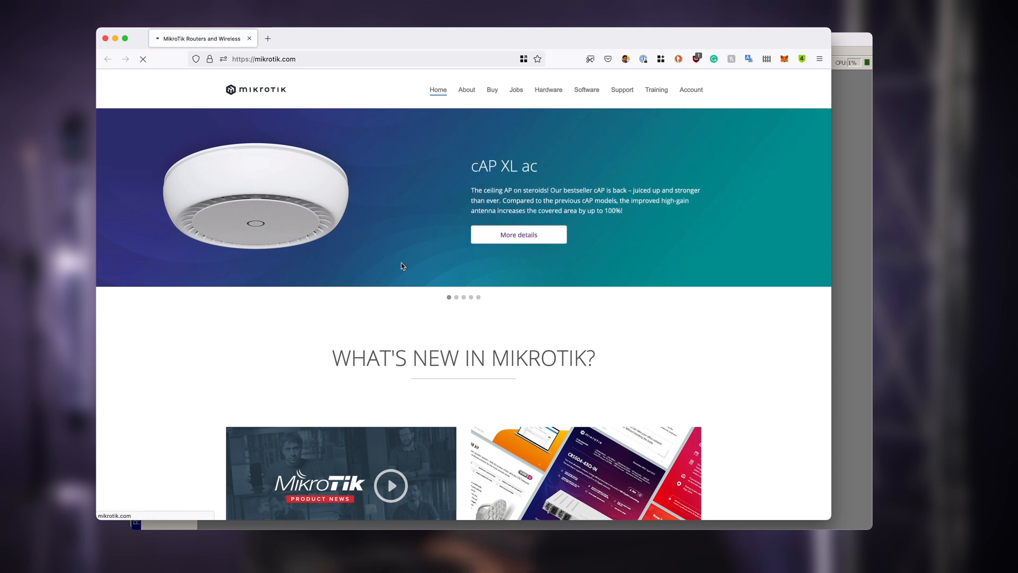
# Reach the hEX PoE lite page under Hardware and view its Support & Downloads files.
pyautogui.click(548, 89)
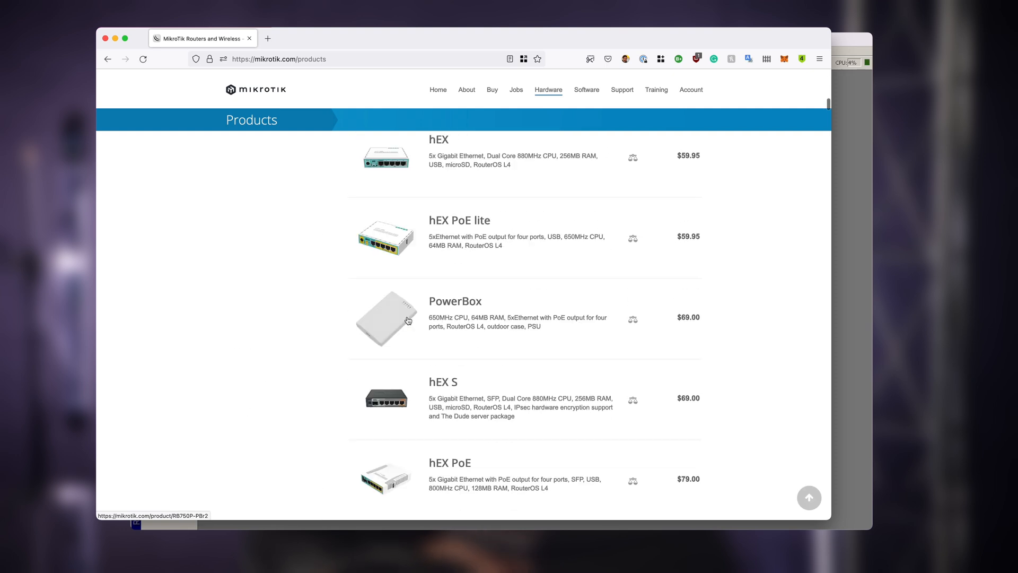
pyautogui.click(460, 221)
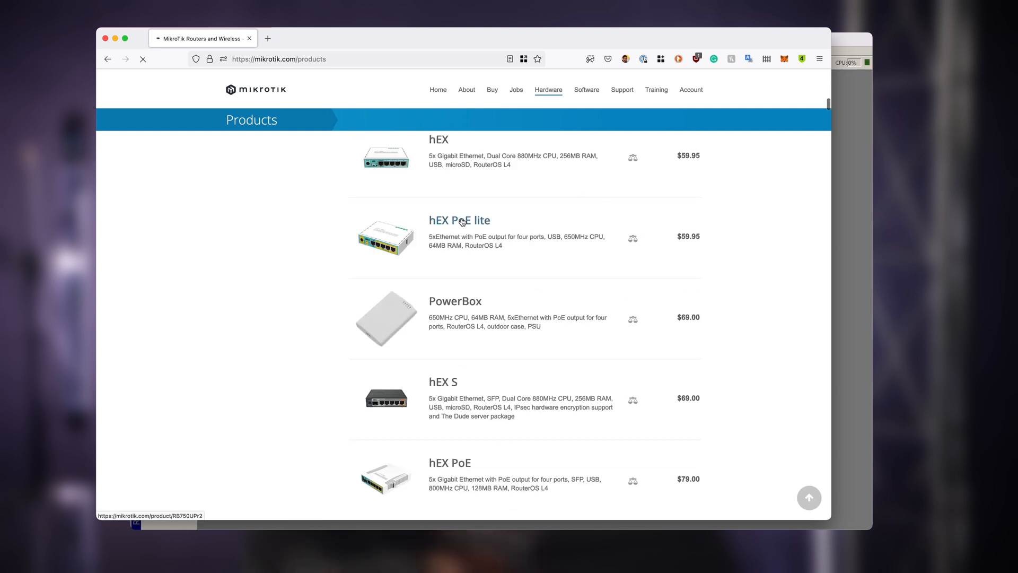
pyautogui.click(459, 221)
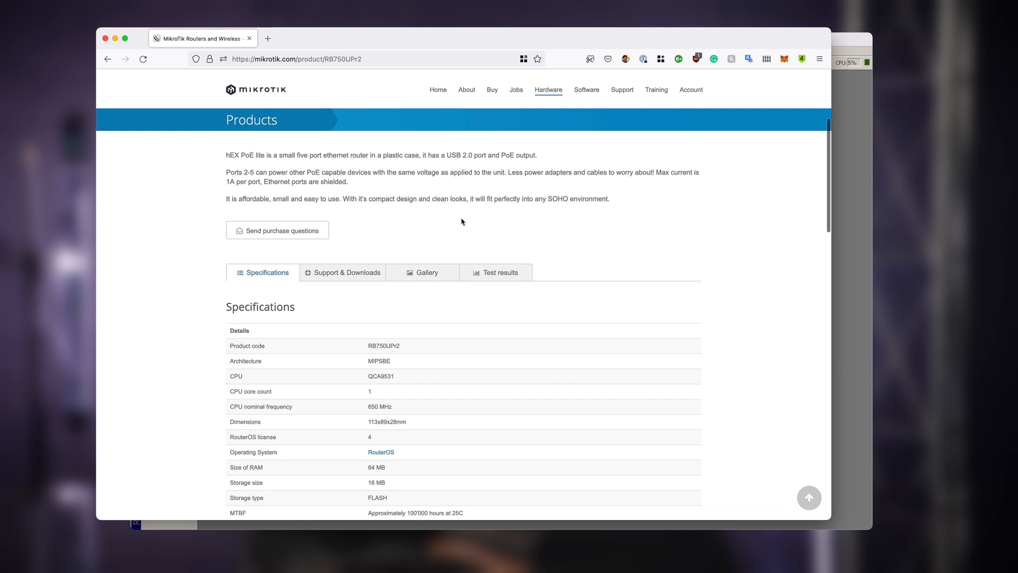
pyautogui.click(347, 258)
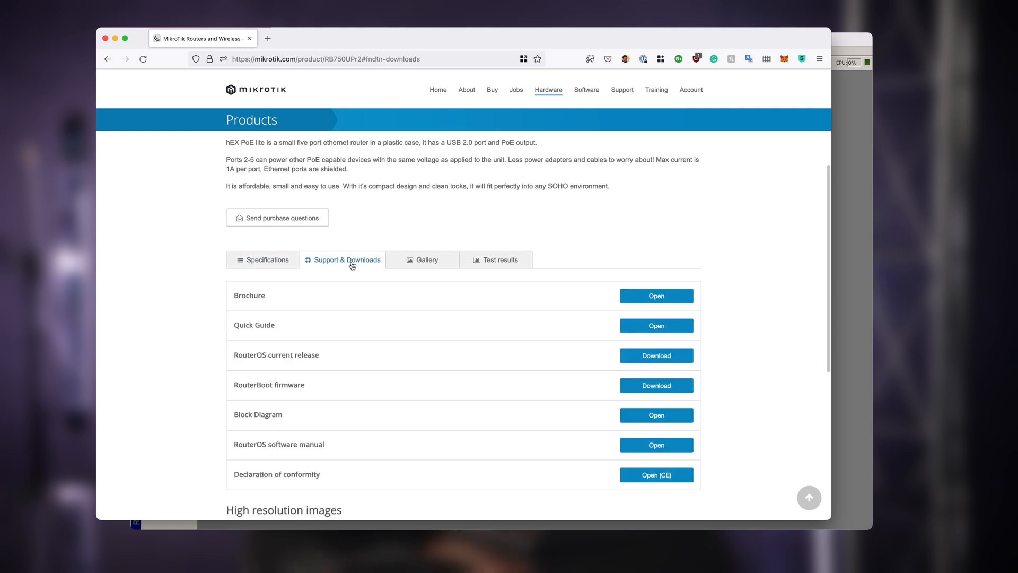
pyautogui.scroll(-3)
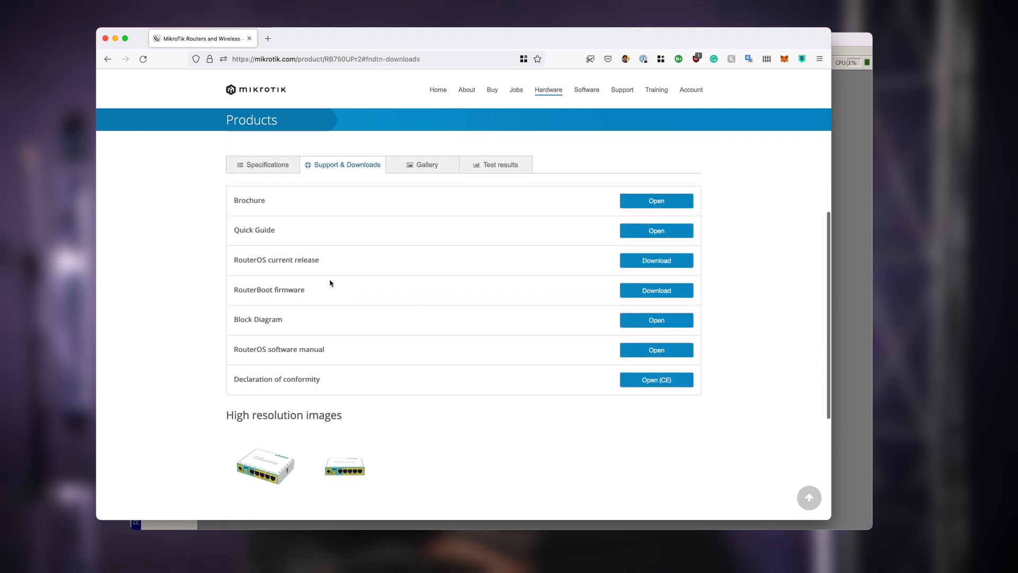
pyautogui.moveTo(510, 261)
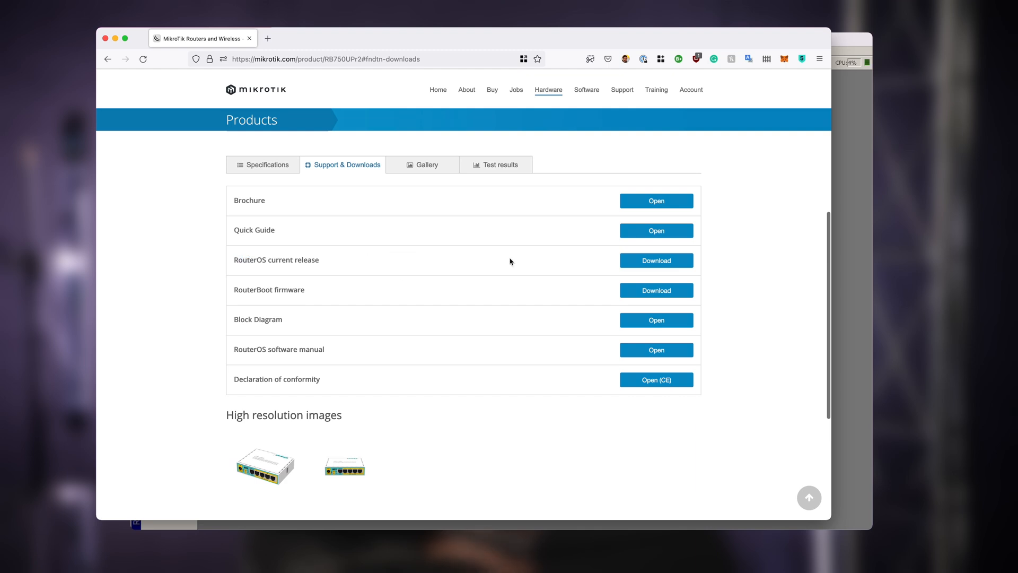
pyautogui.click(656, 260)
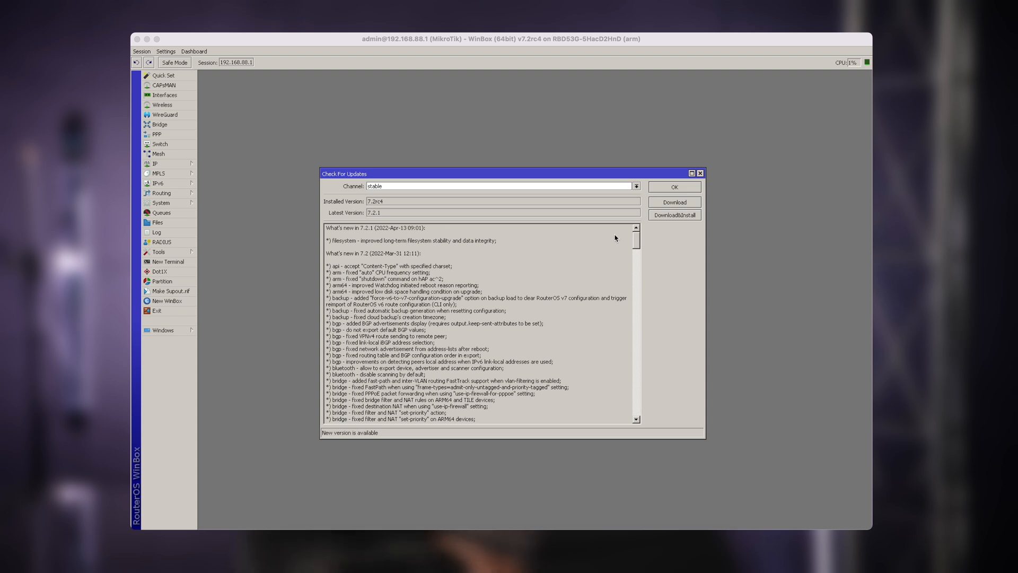
pyautogui.click(160, 203)
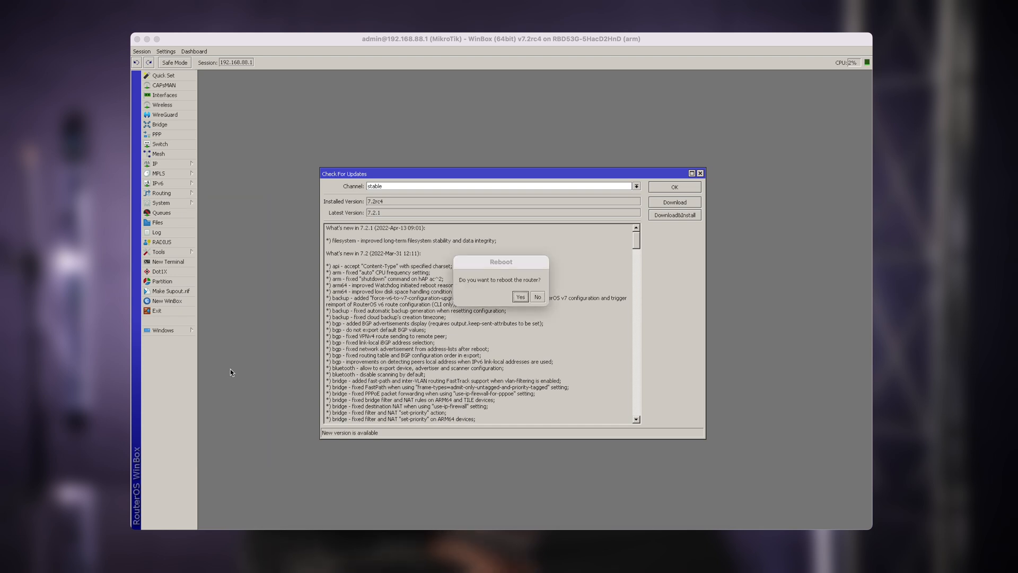
pyautogui.click(537, 297)
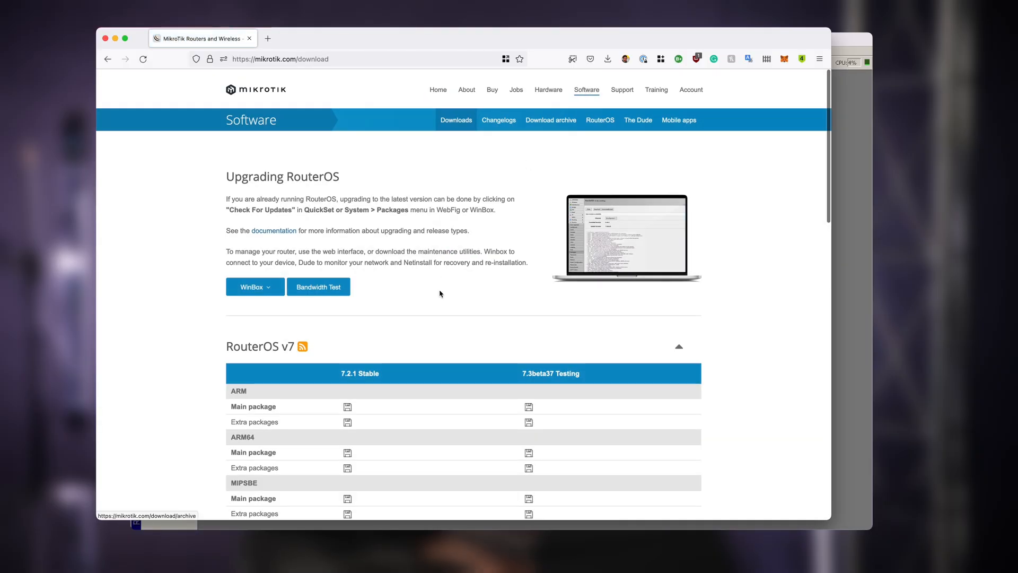
# Scroll through the RouterOS v7 package table for 7.2.1 Stable and 7.3beta37 Testing.
pyautogui.scroll(-3)
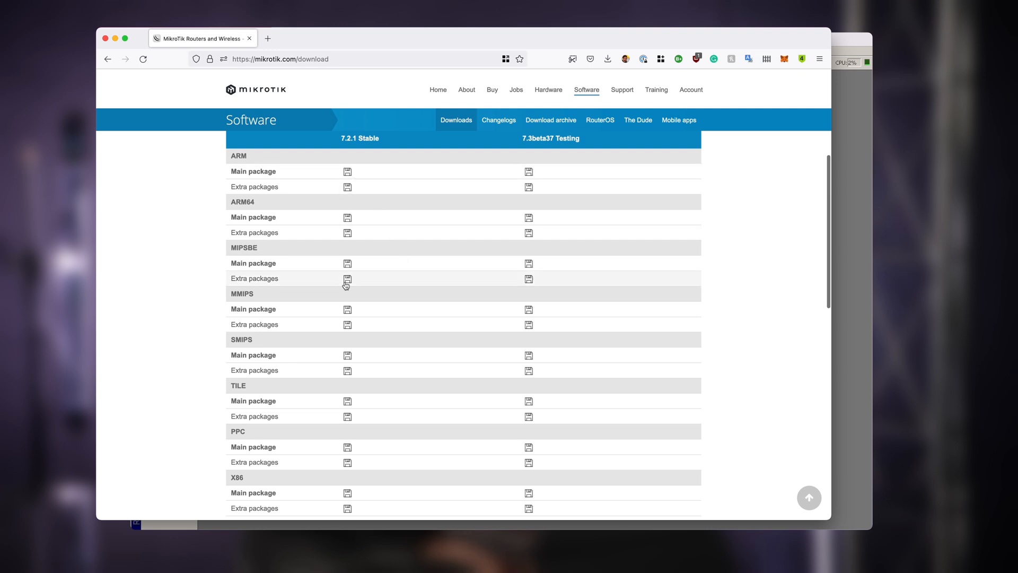
pyautogui.moveTo(348, 355)
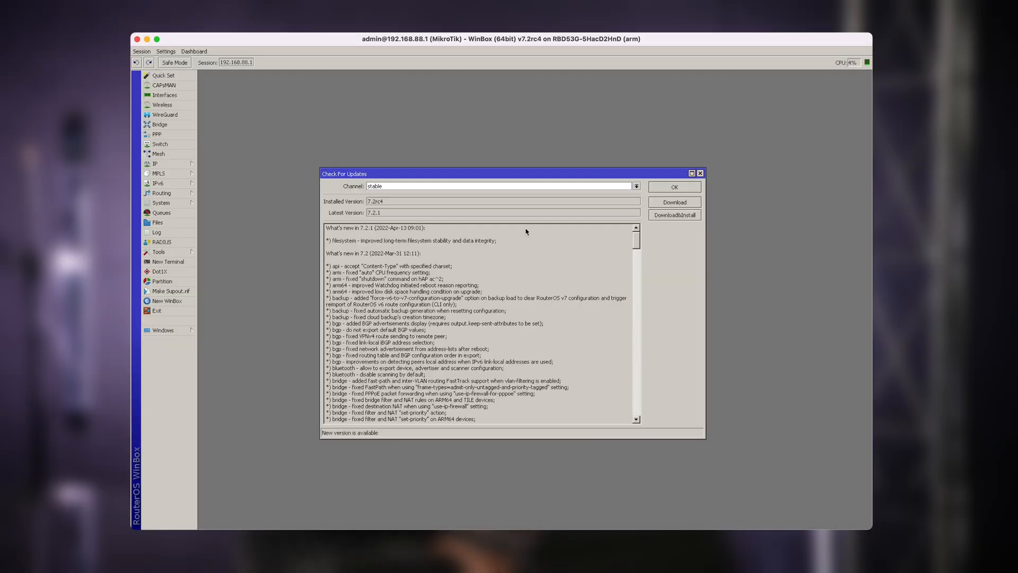
# Try the long term channel, then reopen the channel list to return toward stable with 7.2.1.
pyautogui.click(635, 185)
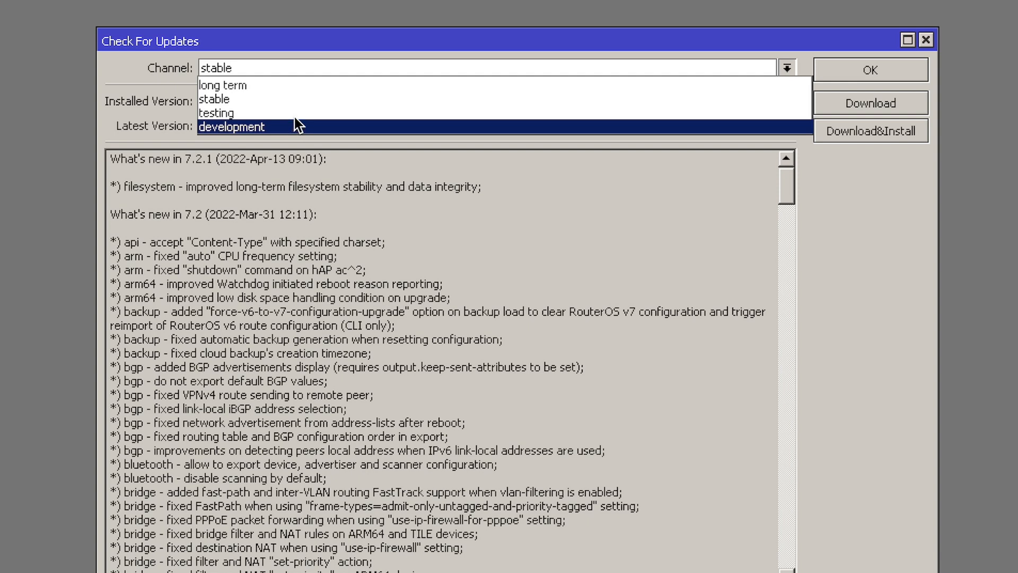
pyautogui.moveTo(325, 87)
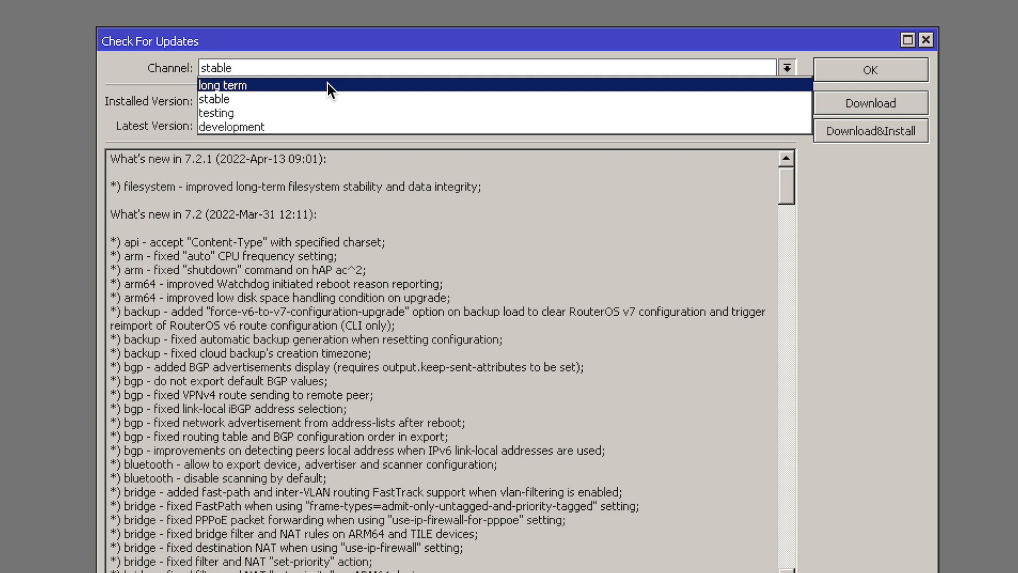
pyautogui.moveTo(302, 93)
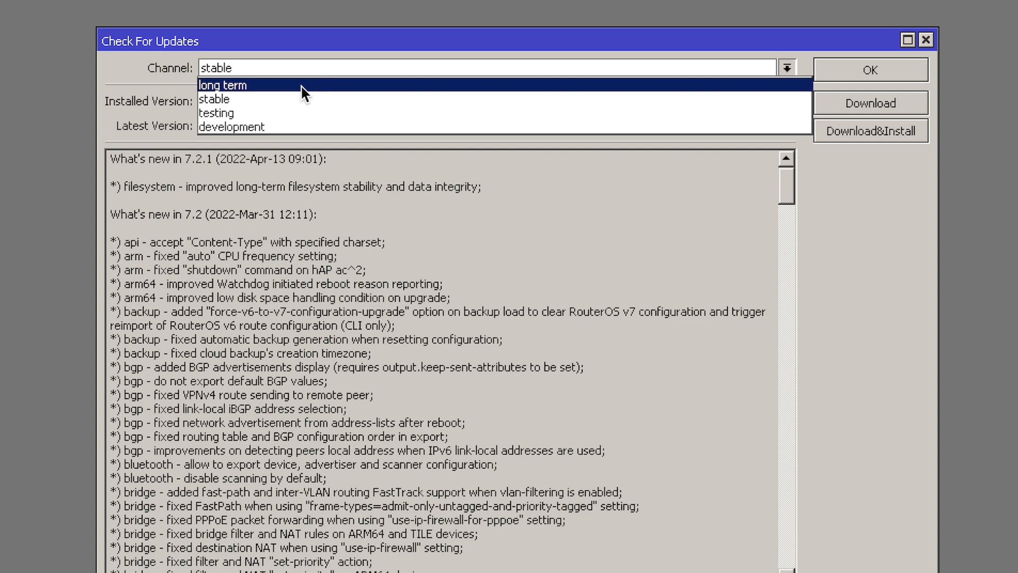
pyautogui.click(223, 85)
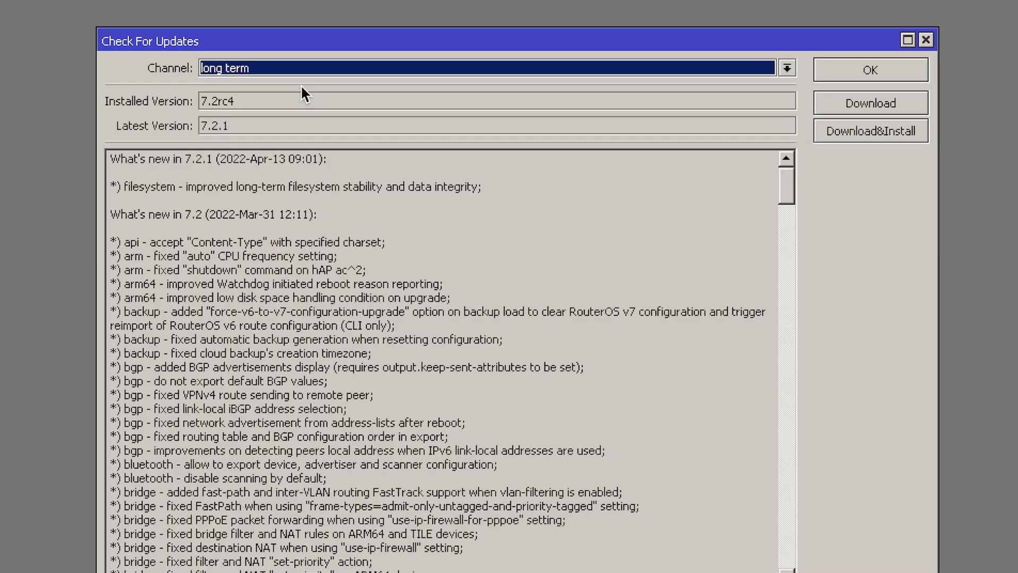
pyautogui.click(787, 68)
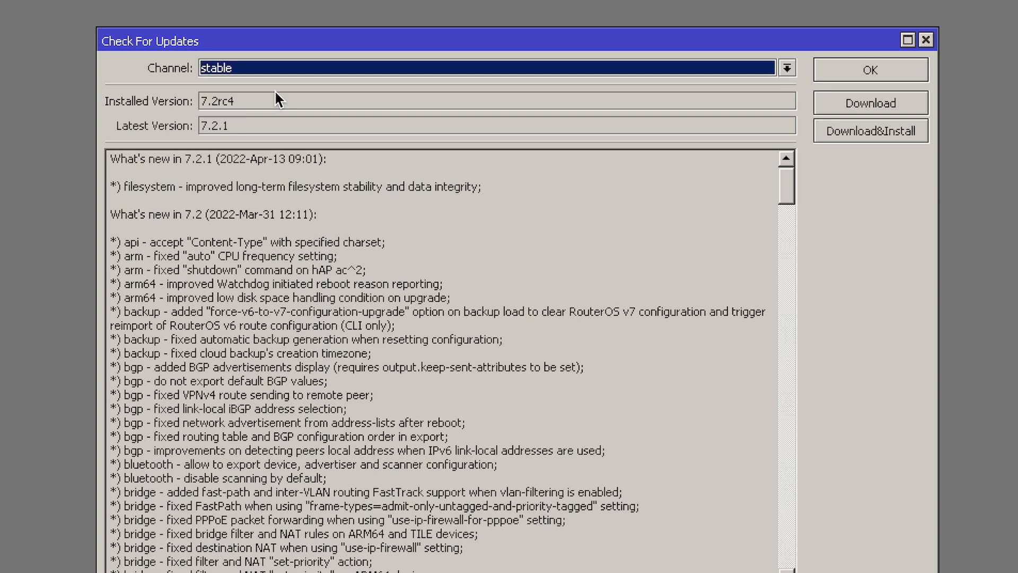
pyautogui.click(788, 67)
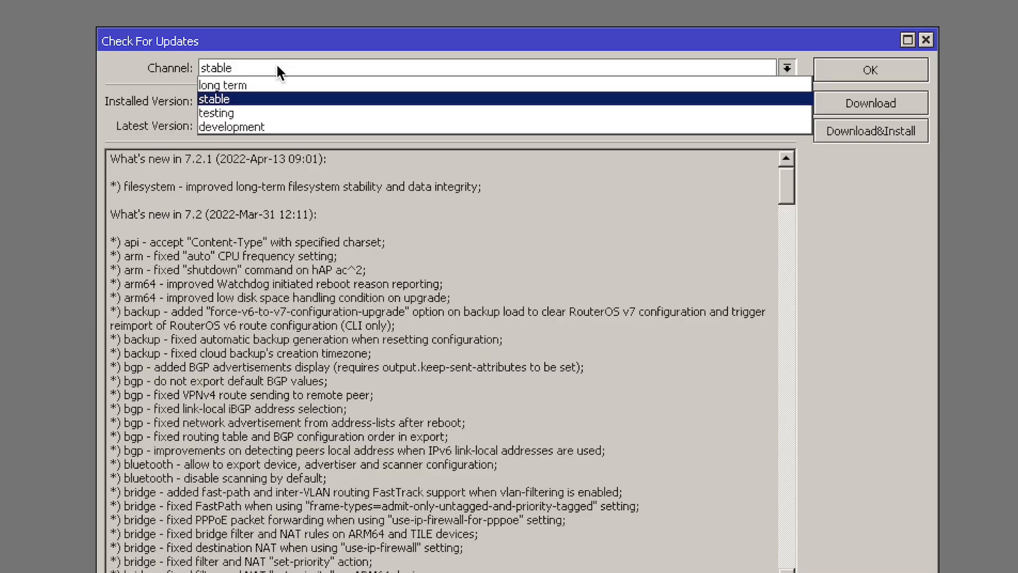
# Select the testing channel showing 7.3beta37, then look at the development channel.
pyautogui.click(217, 113)
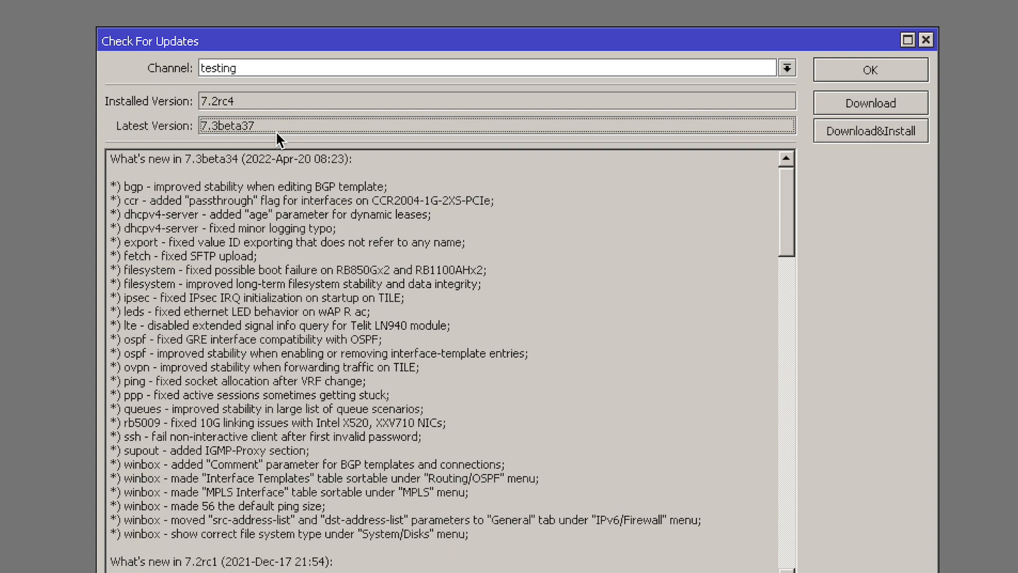
pyautogui.click(789, 68)
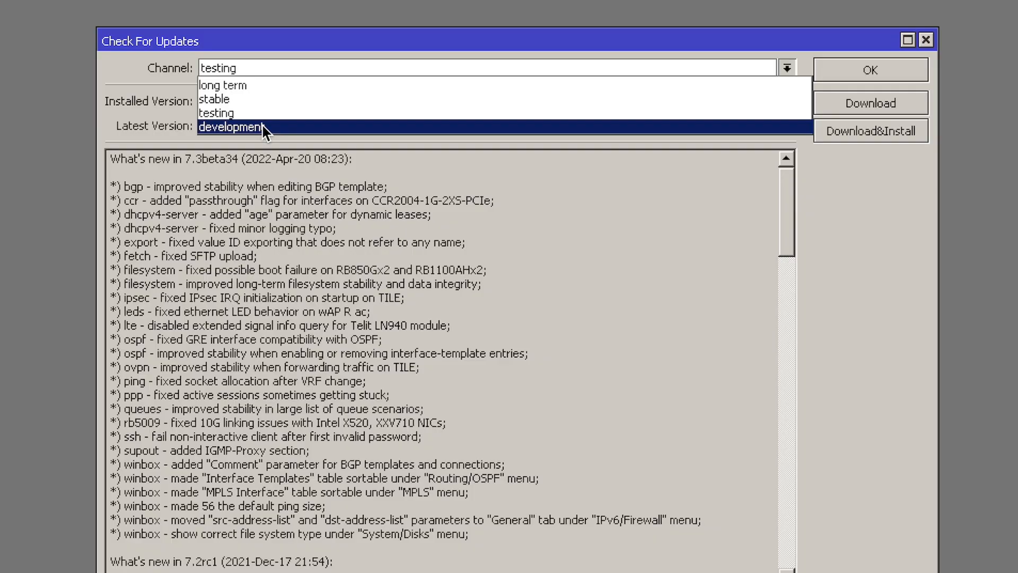
pyautogui.click(214, 98)
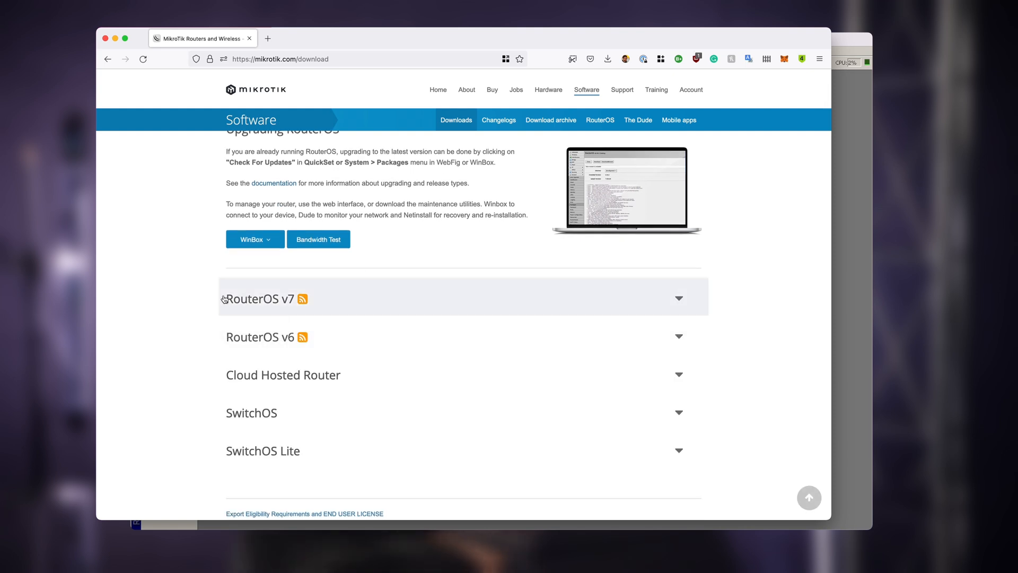
pyautogui.moveTo(348, 331)
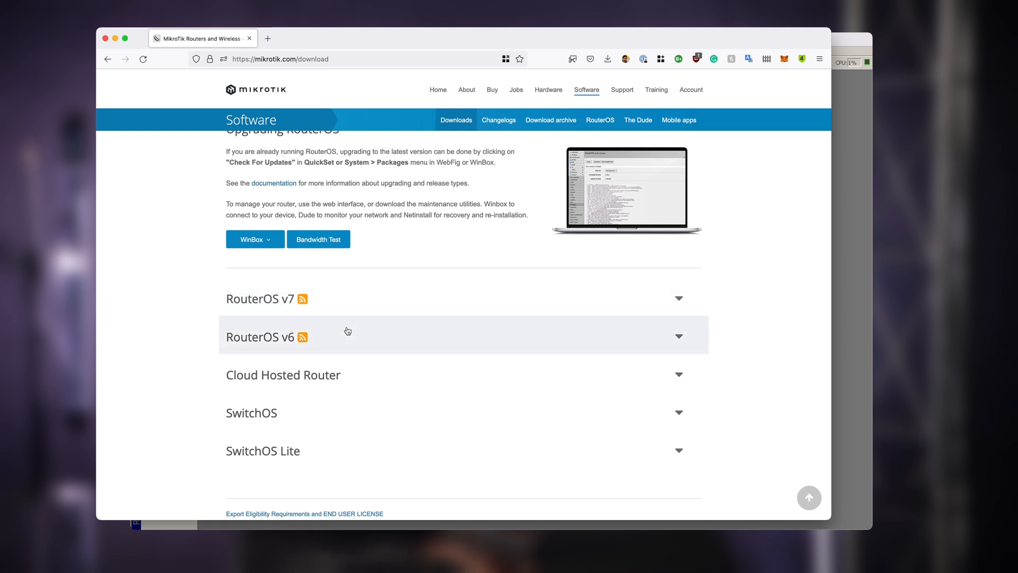
pyautogui.moveTo(372, 286)
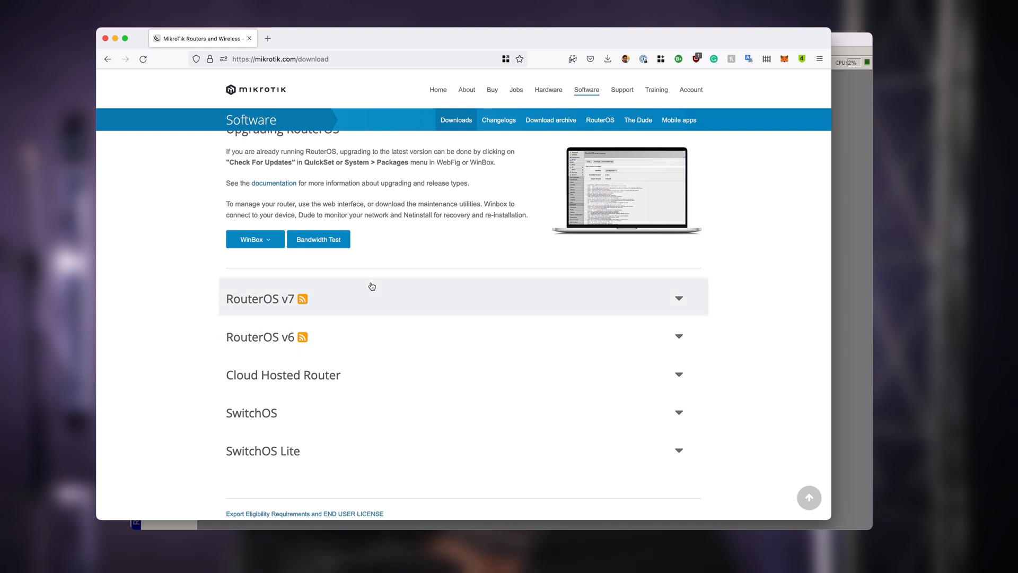
pyautogui.moveTo(377, 299)
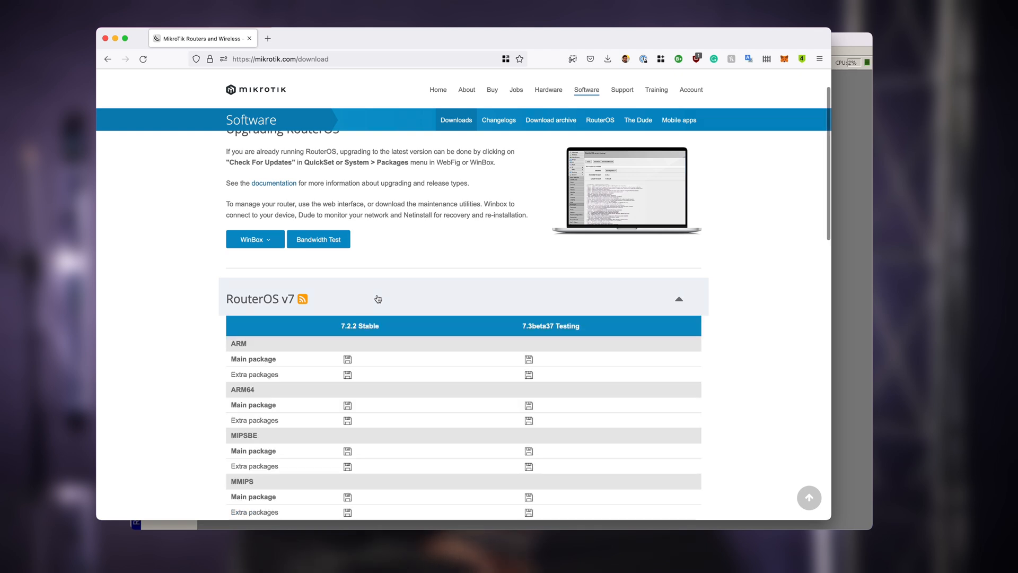
pyautogui.moveTo(272, 38)
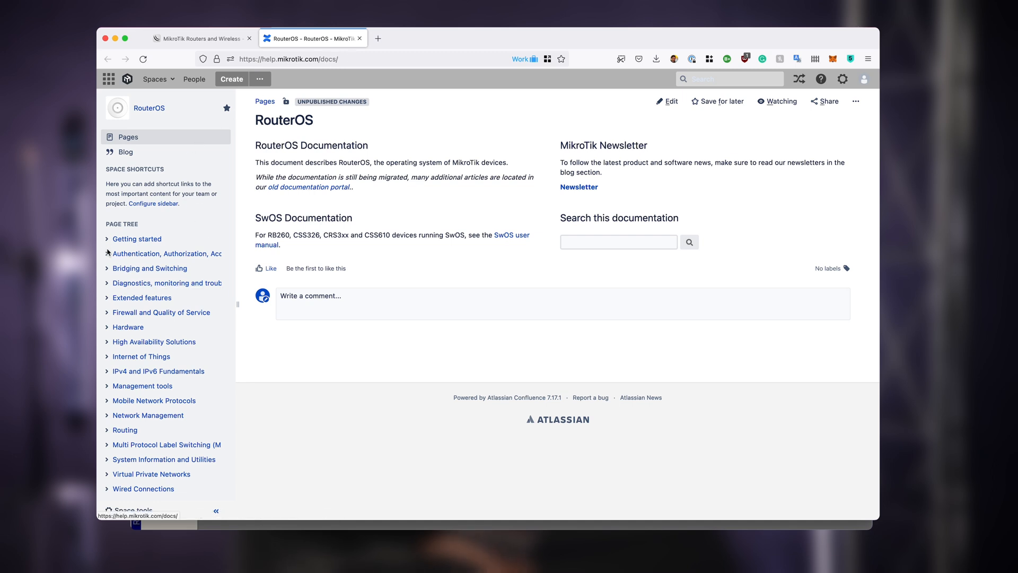
# Read the Upgrading to v7 guide's feature compatibility table, notes and new features.
pyautogui.click(107, 239)
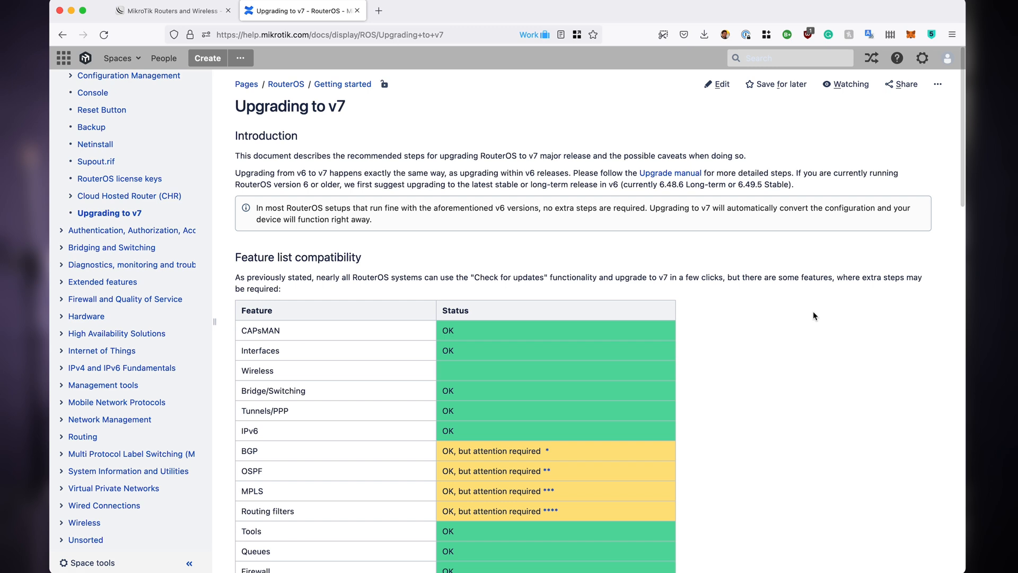
pyautogui.scroll(-3)
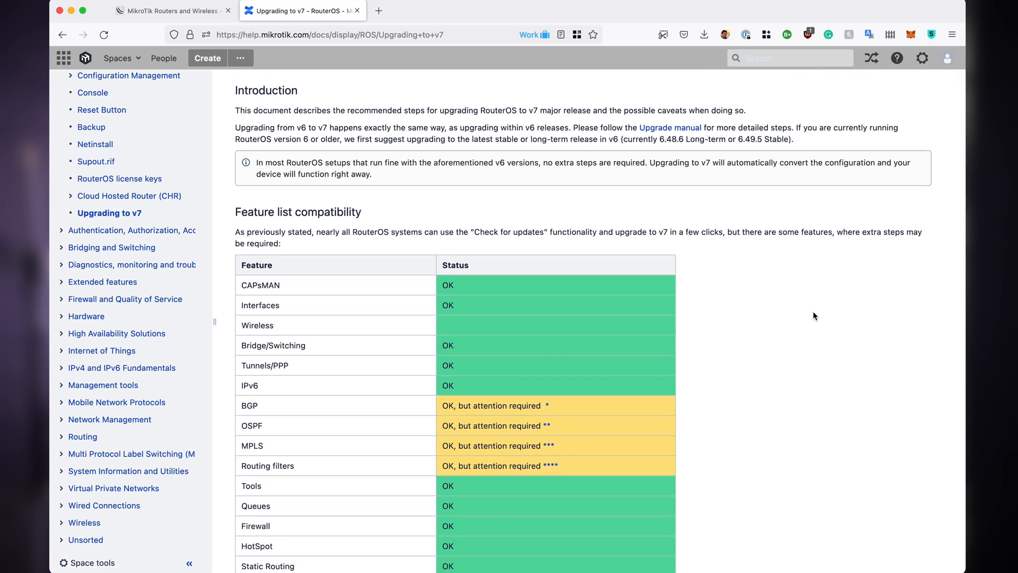
pyautogui.scroll(-3)
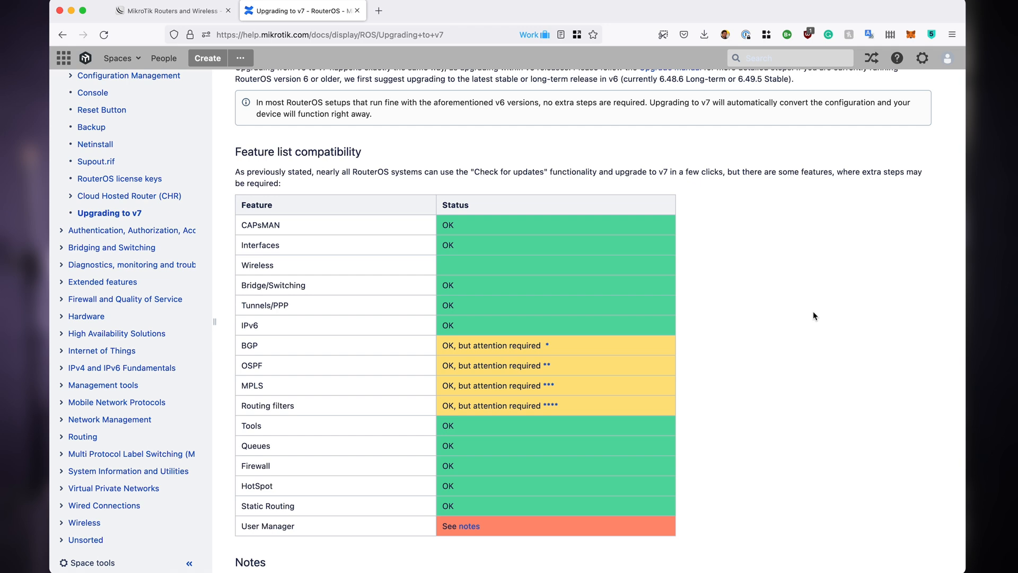
pyautogui.scroll(-3)
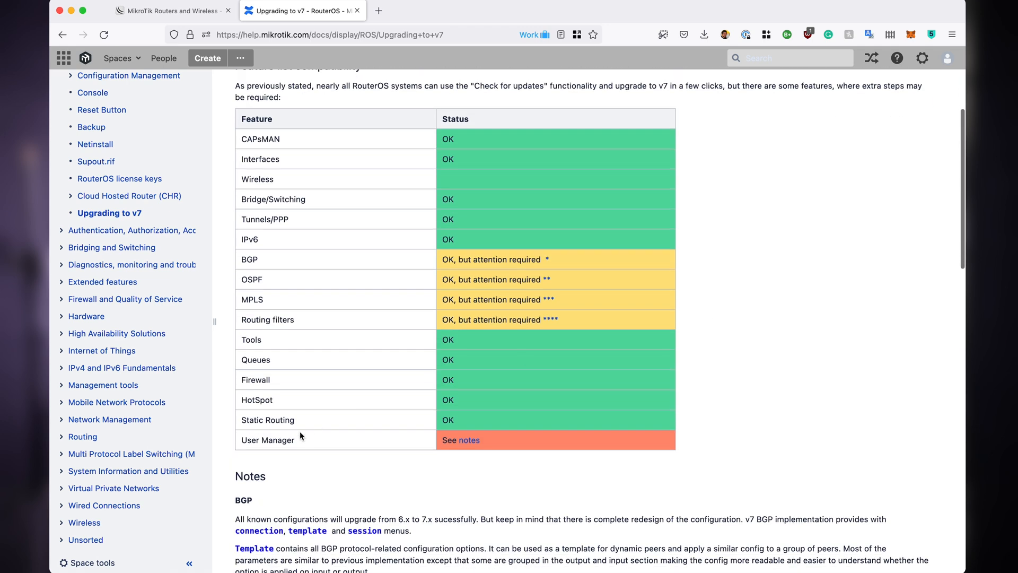
pyautogui.moveTo(443, 265)
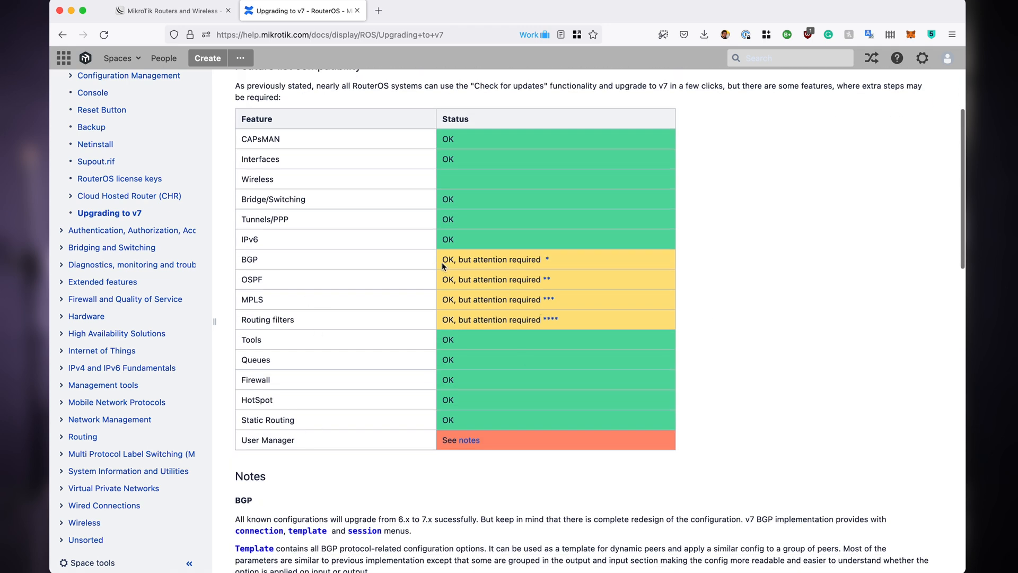
pyautogui.moveTo(672, 301)
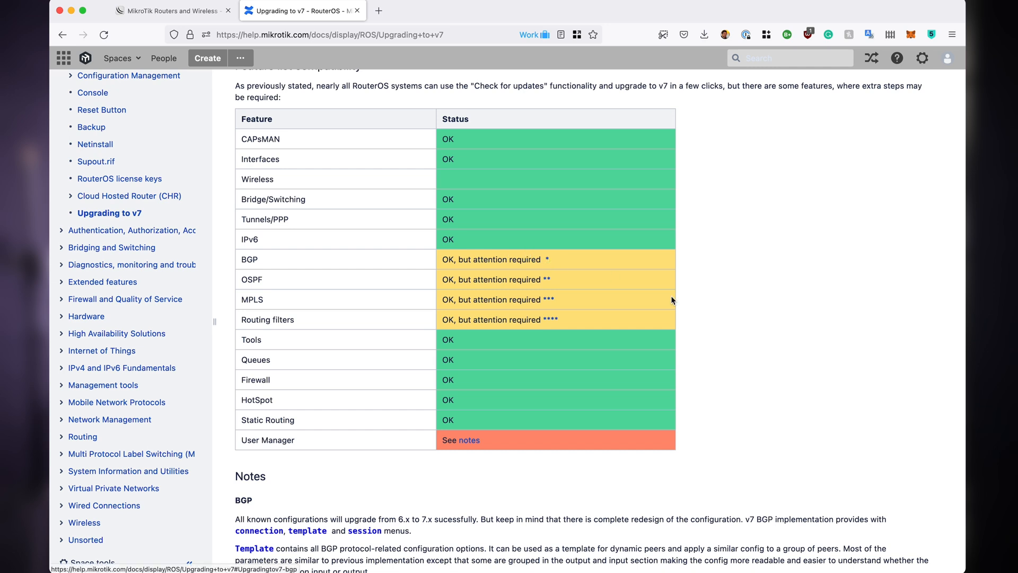
pyautogui.scroll(-3)
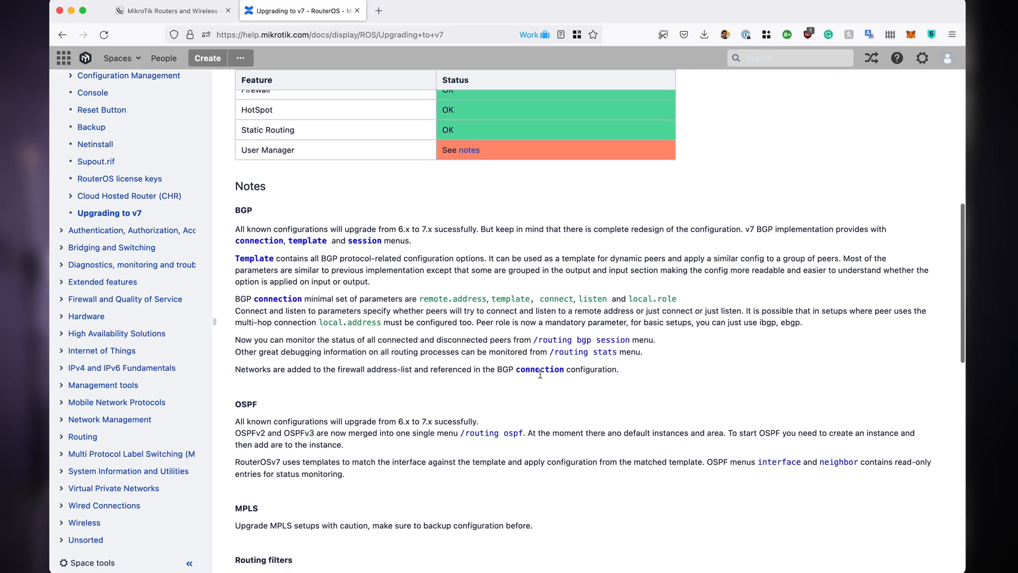
pyautogui.scroll(-3)
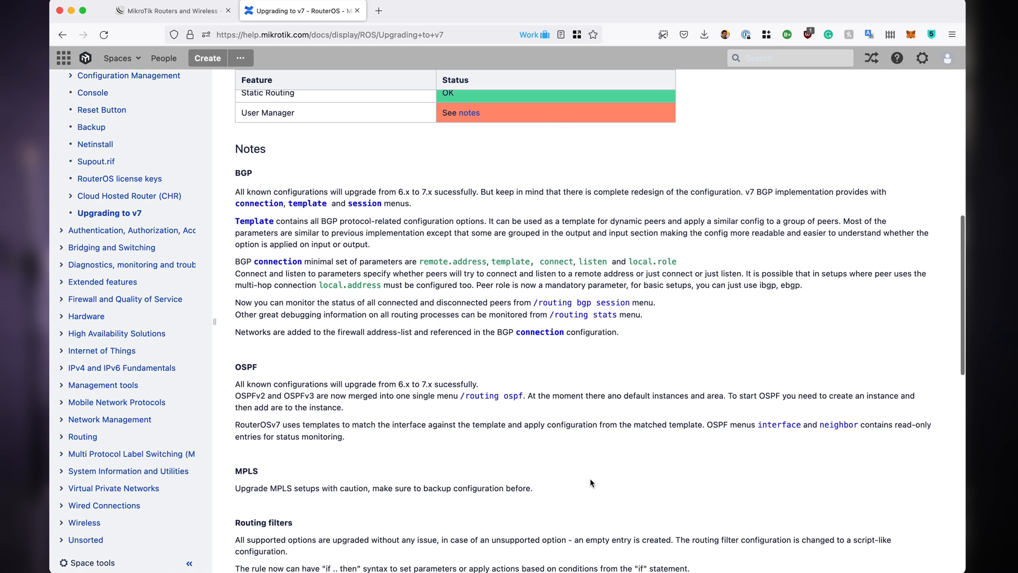
pyautogui.scroll(-3)
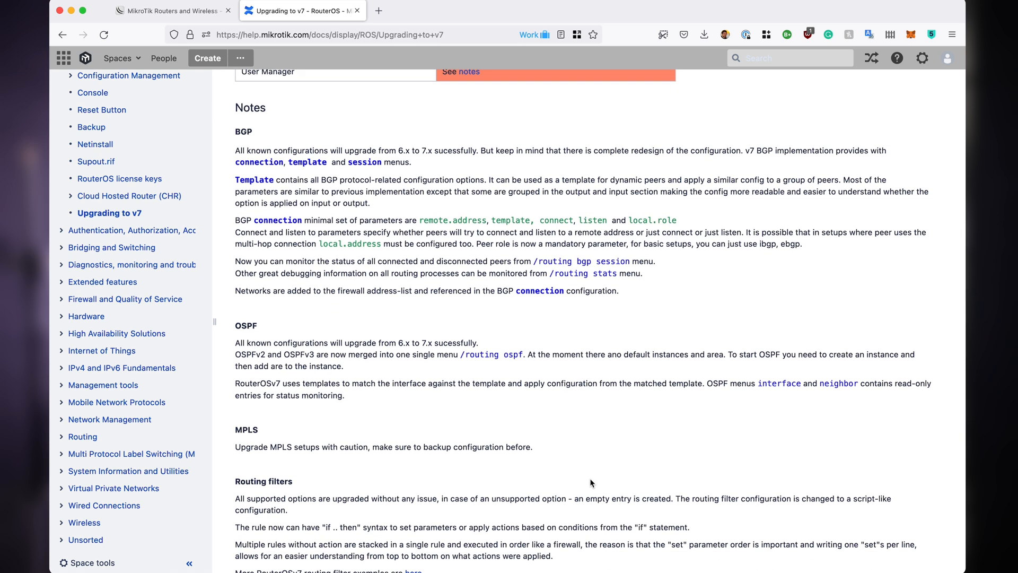
pyautogui.scroll(-3)
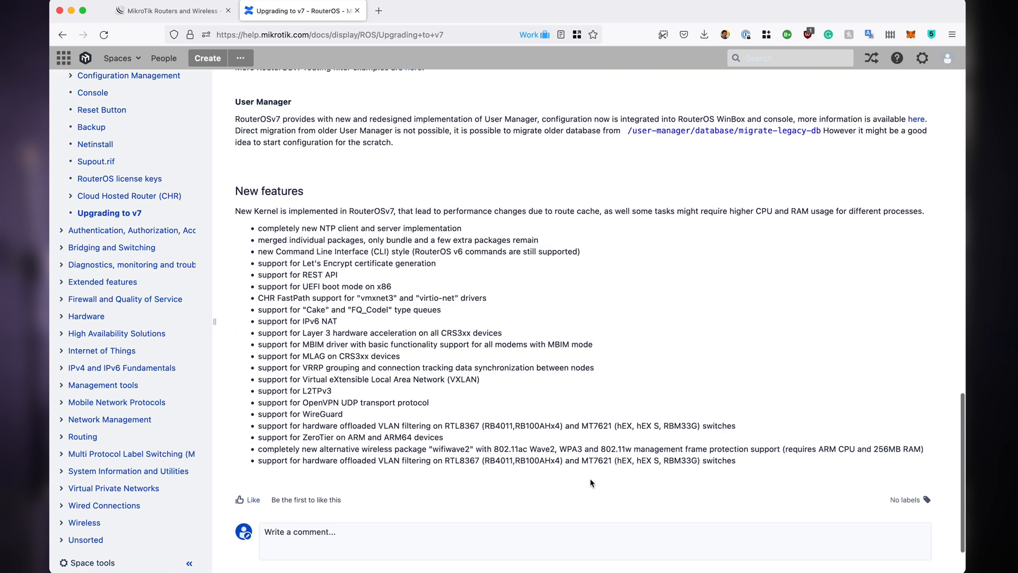
pyautogui.scroll(3)
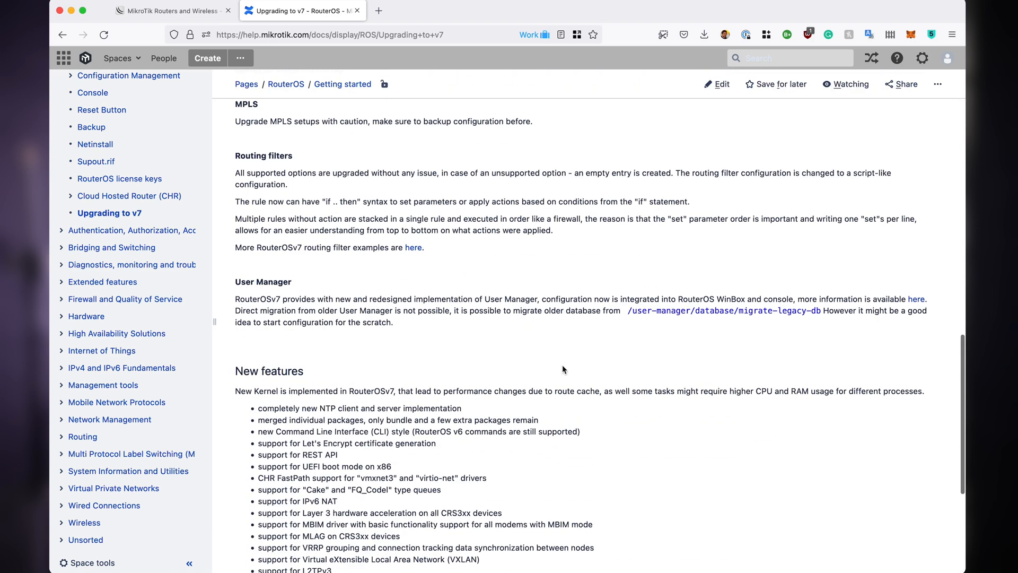
pyautogui.scroll(3)
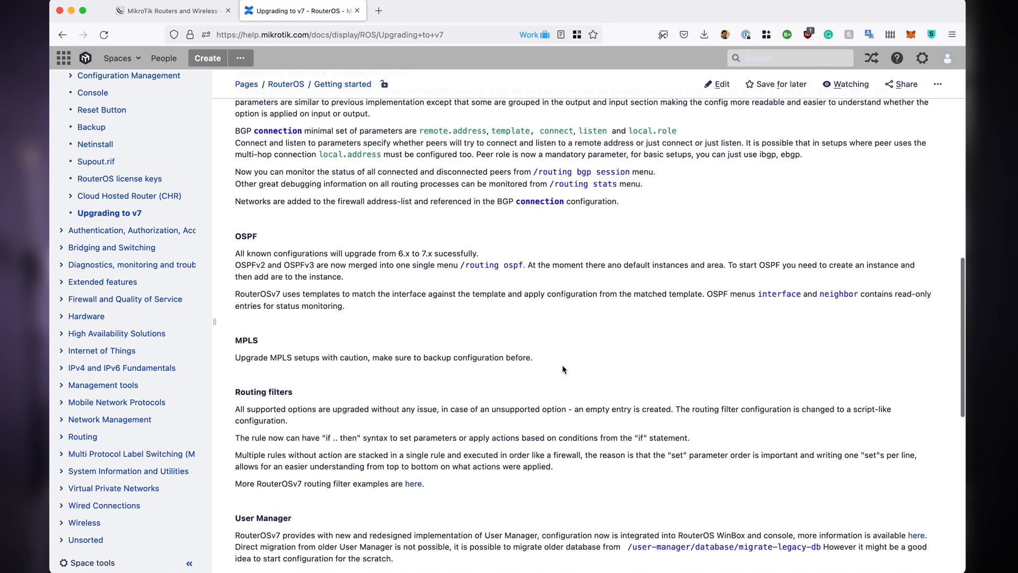
pyautogui.scroll(3)
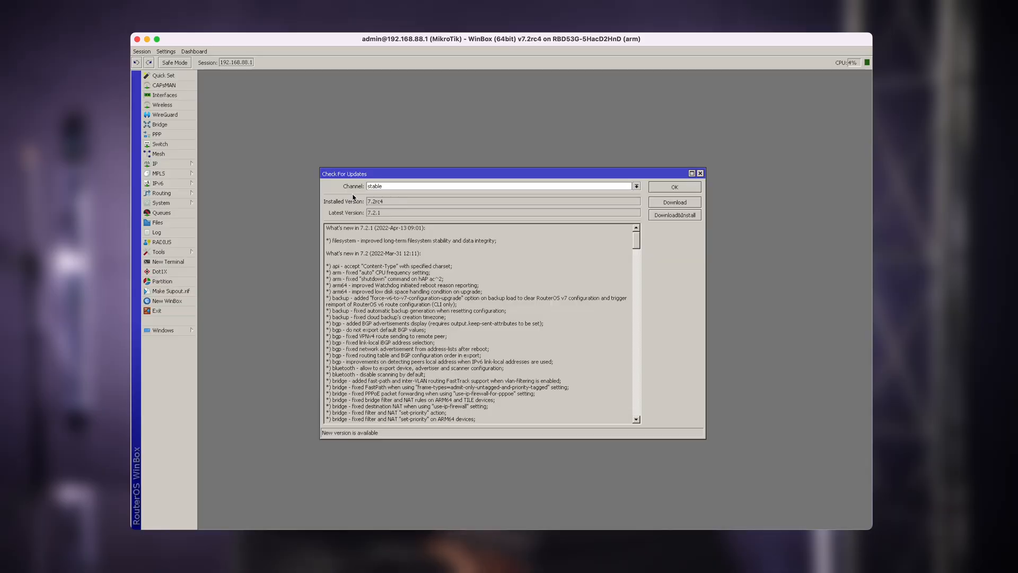
pyautogui.click(636, 186)
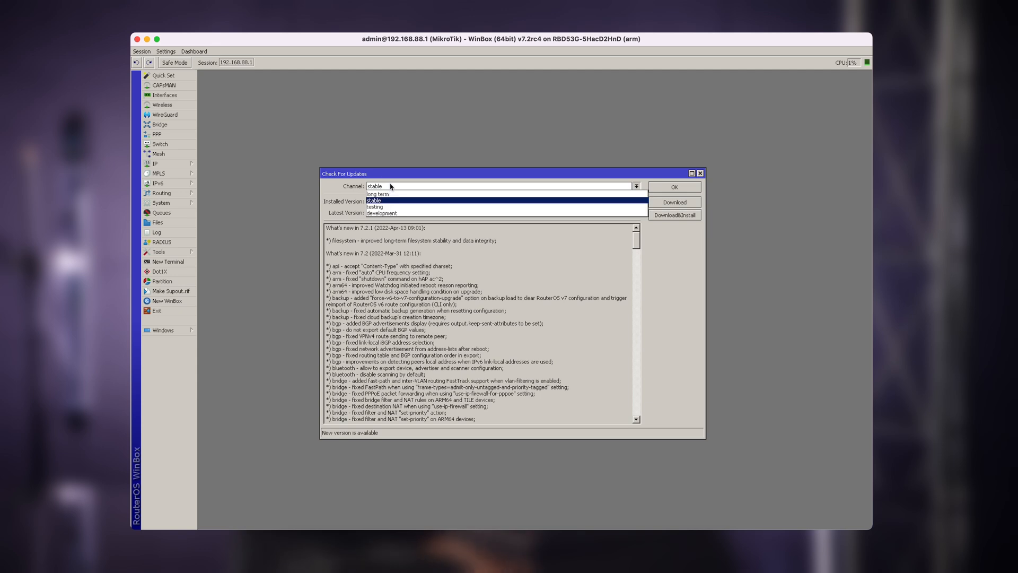
pyautogui.moveTo(388, 202)
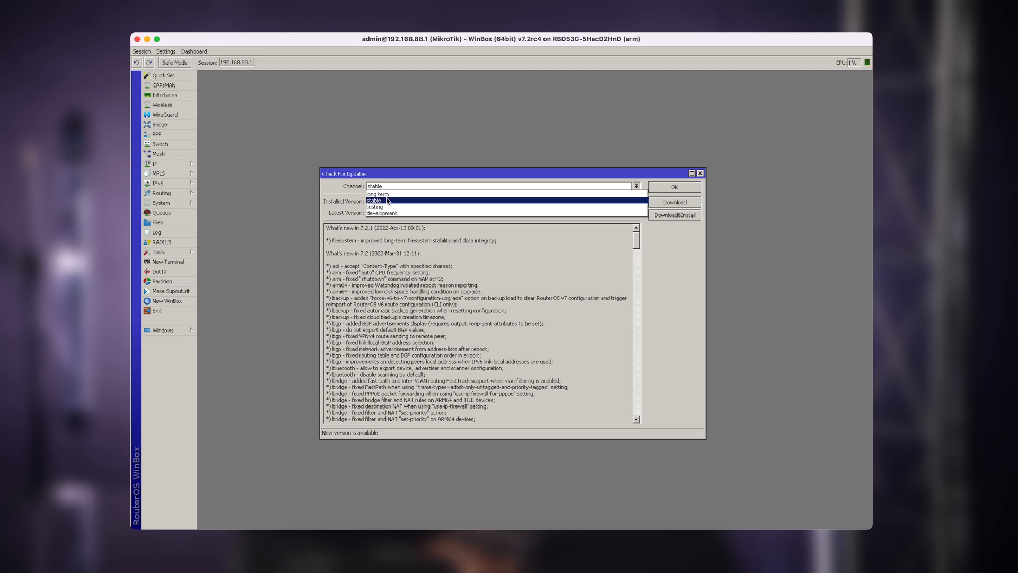
pyautogui.click(373, 199)
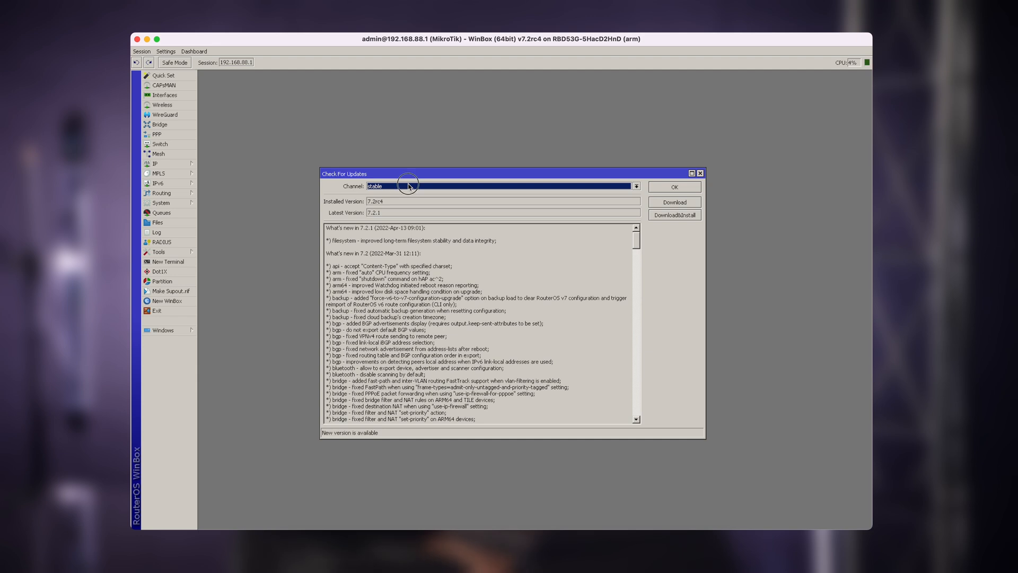
pyautogui.click(636, 186)
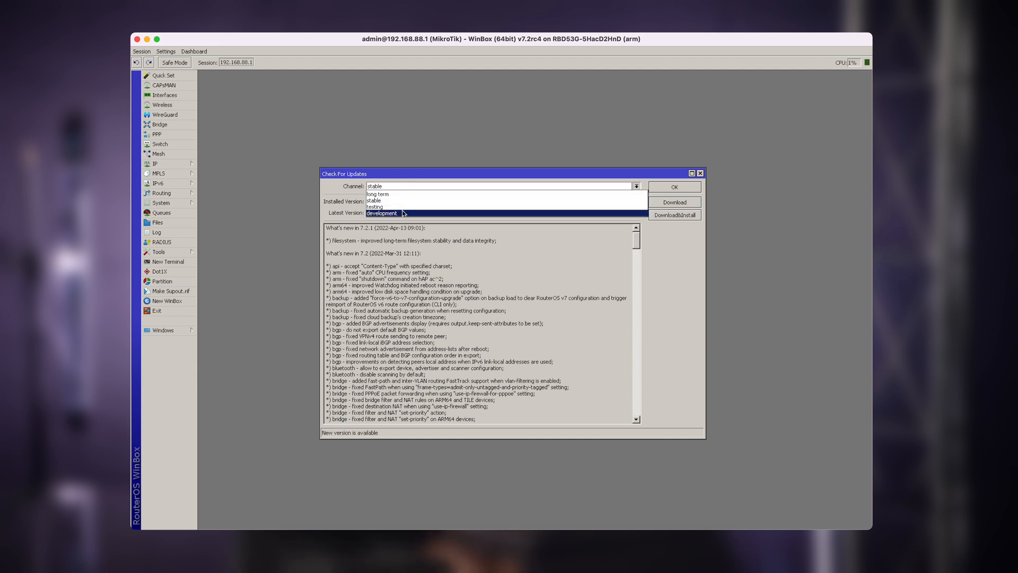